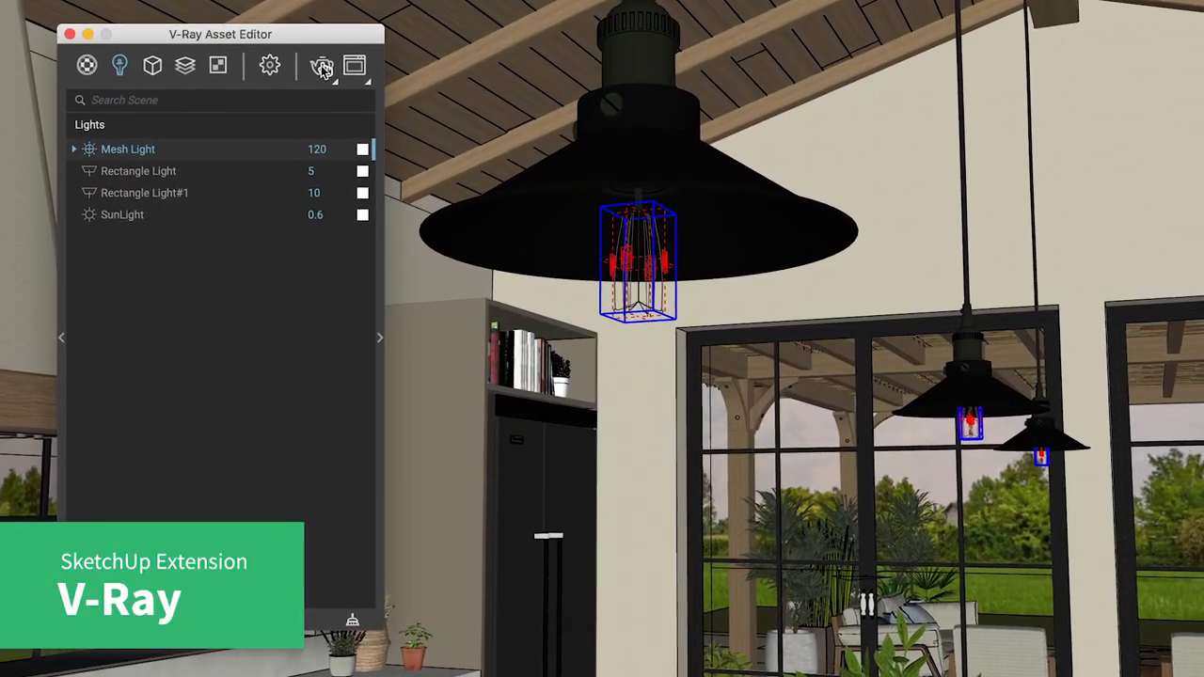
Leave the V-Ray Asset Editor and search Google for "v ray for sketchup"
left_click(321, 64)
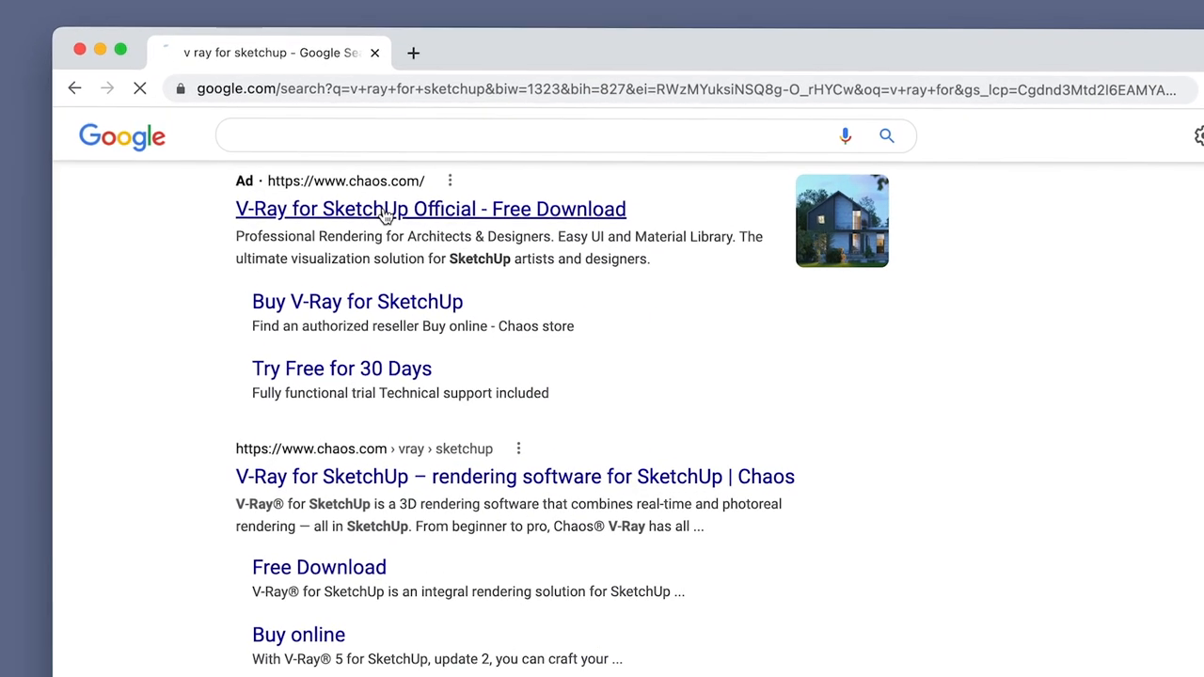
Visit the official V-Ray for SketchUp download page, then return to SketchUp's Extensions menu
left_click(514, 476)
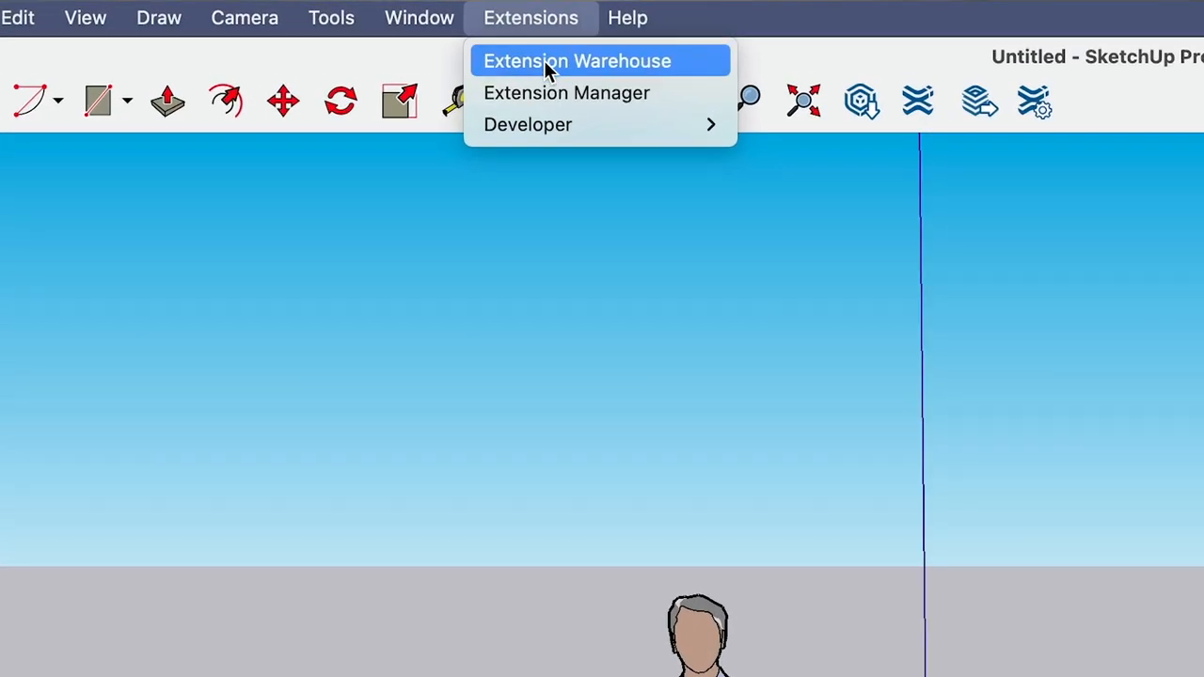
Reach the extensions folder in Finder showing RoundCorner_v3.3a.rbz
left_click(576, 60)
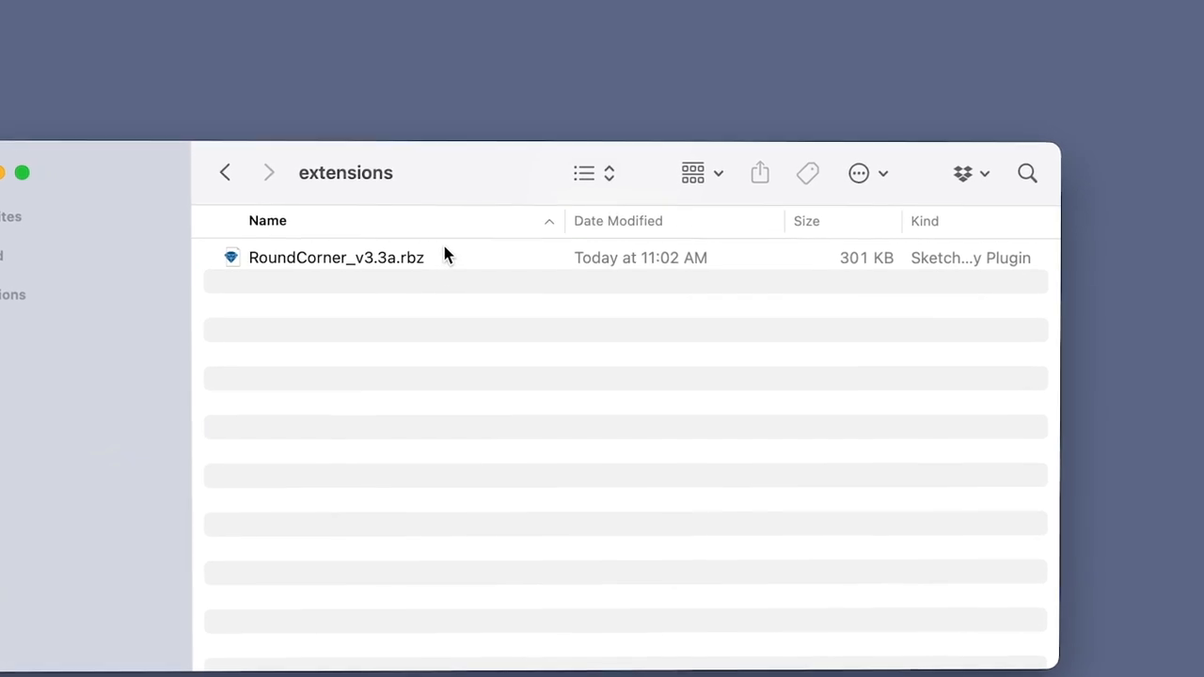
Install RoundCorner_v3.3a.rbz through Extension Manager's Install Extension file picker
left_click(558, 15)
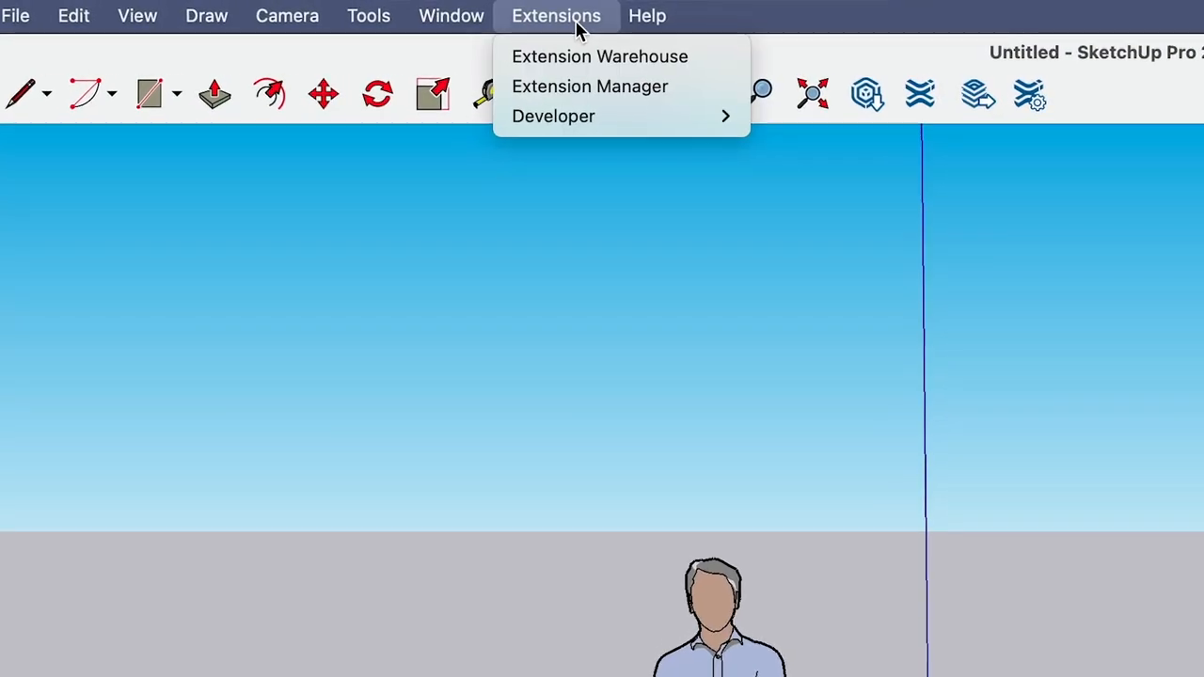
left_click(591, 87)
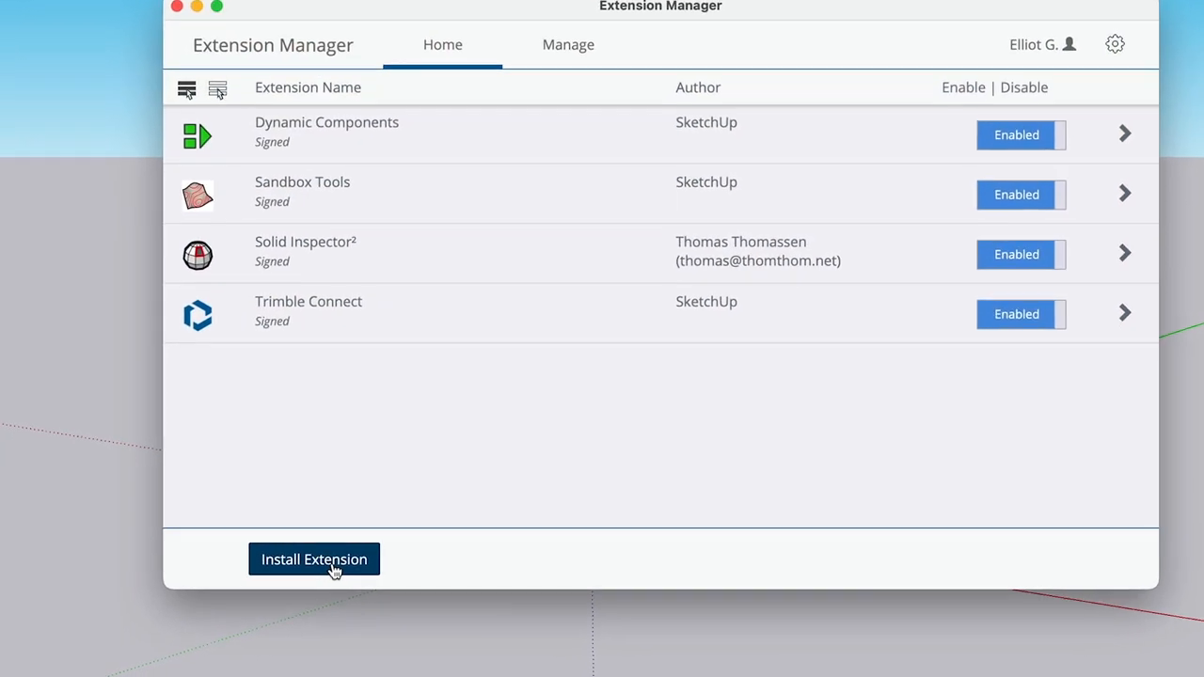
left_click(315, 559)
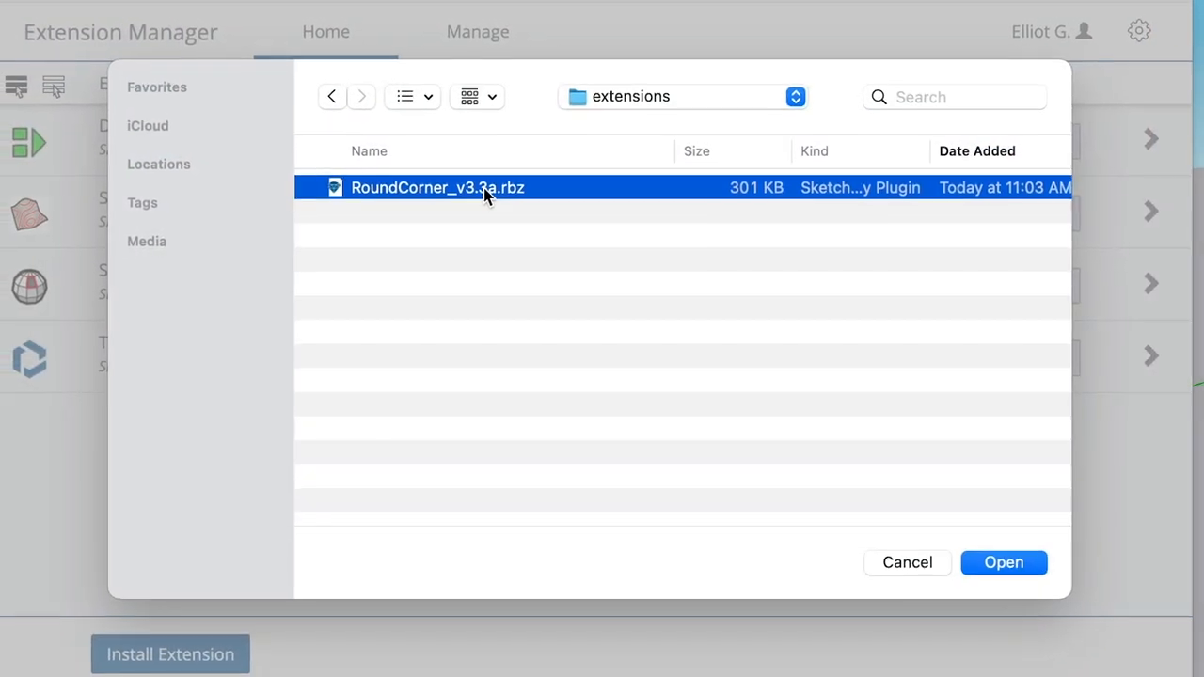
left_click(324, 15)
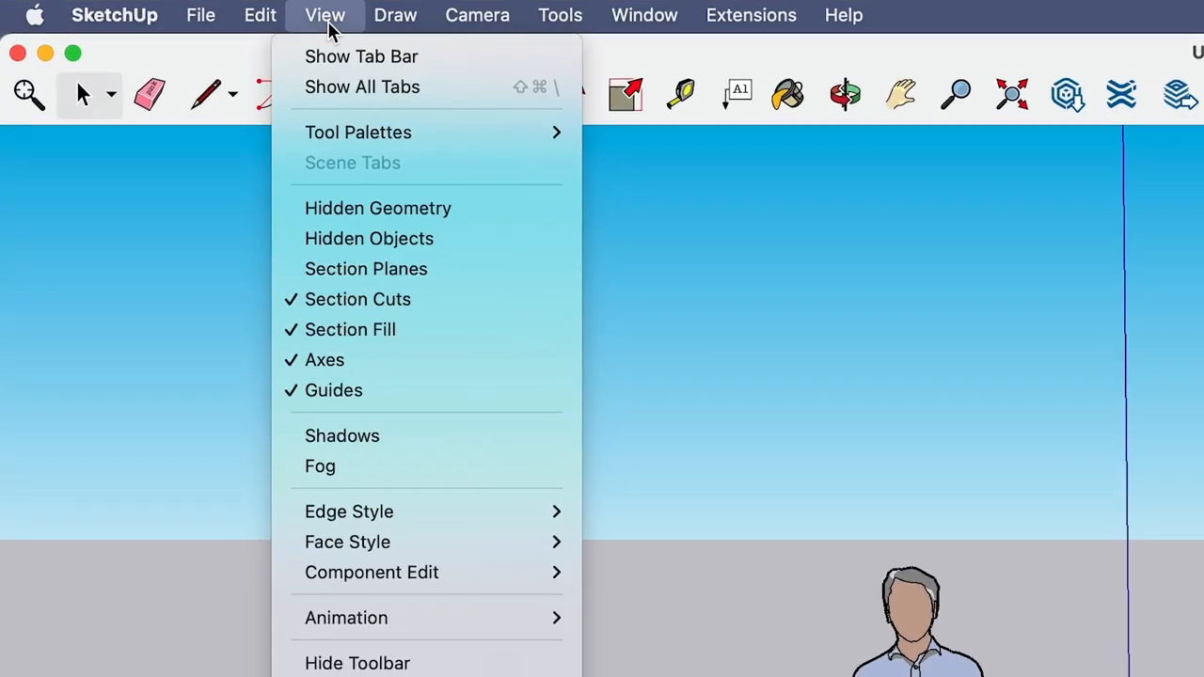
Show the extension tool palettes, then read the SketchUcation RoundCorner page on edge selection
left_click(358, 132)
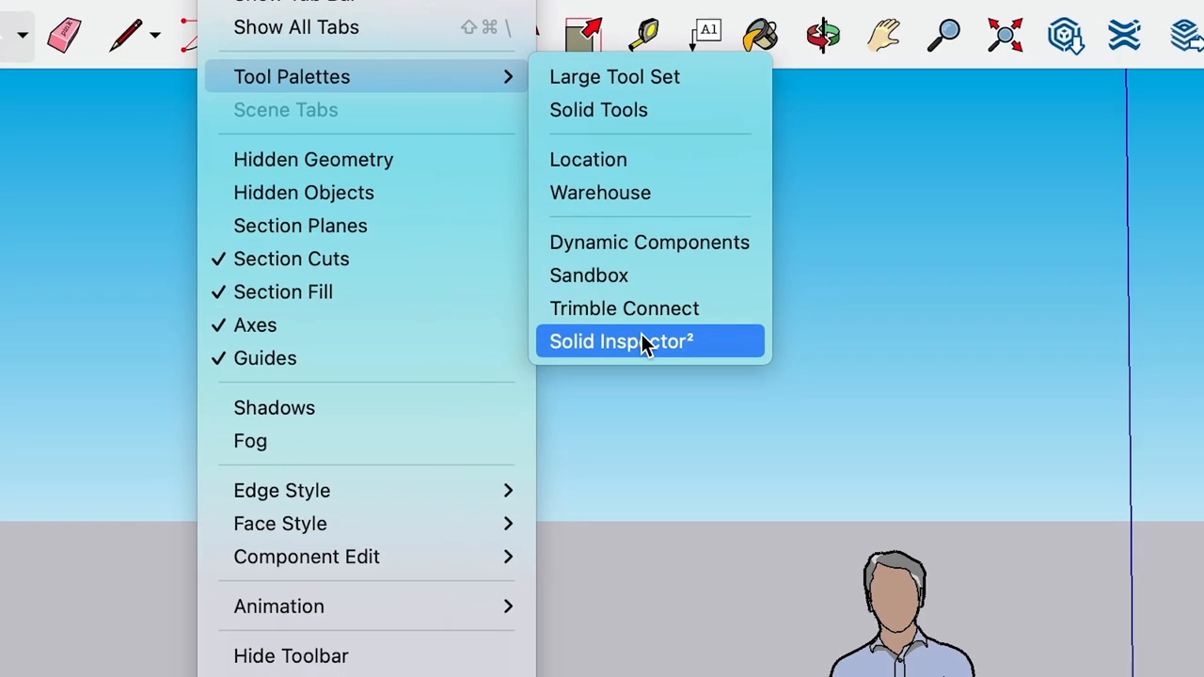
left_click(559, 15)
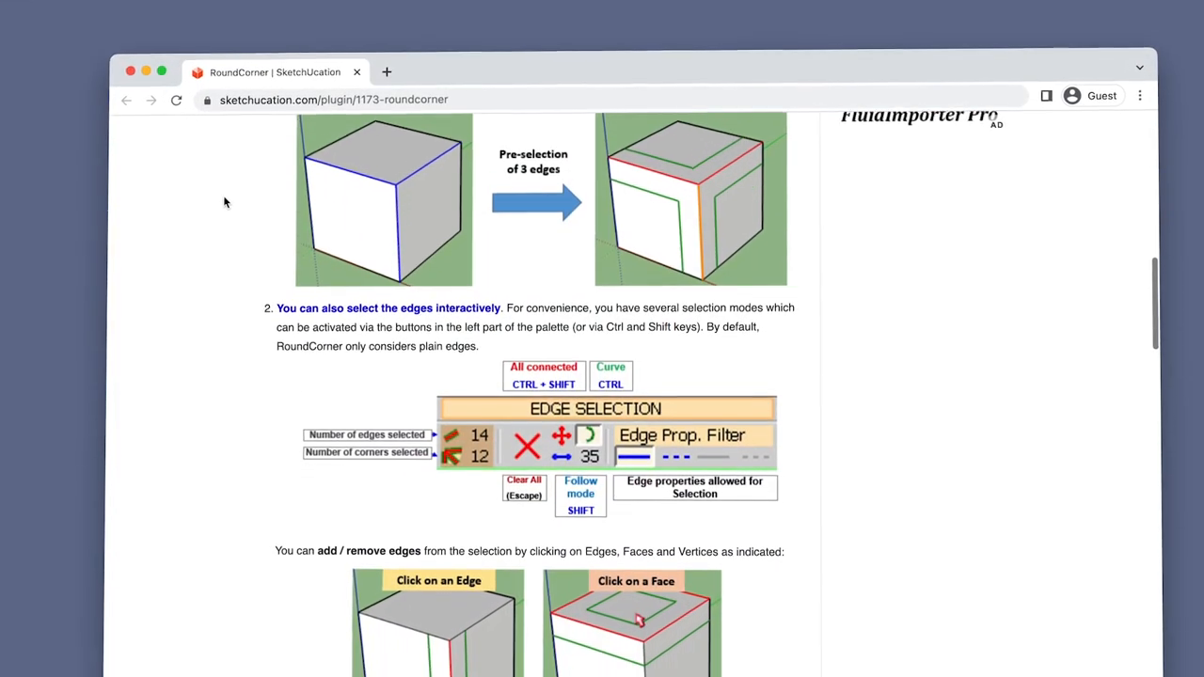
scroll("down", 3)
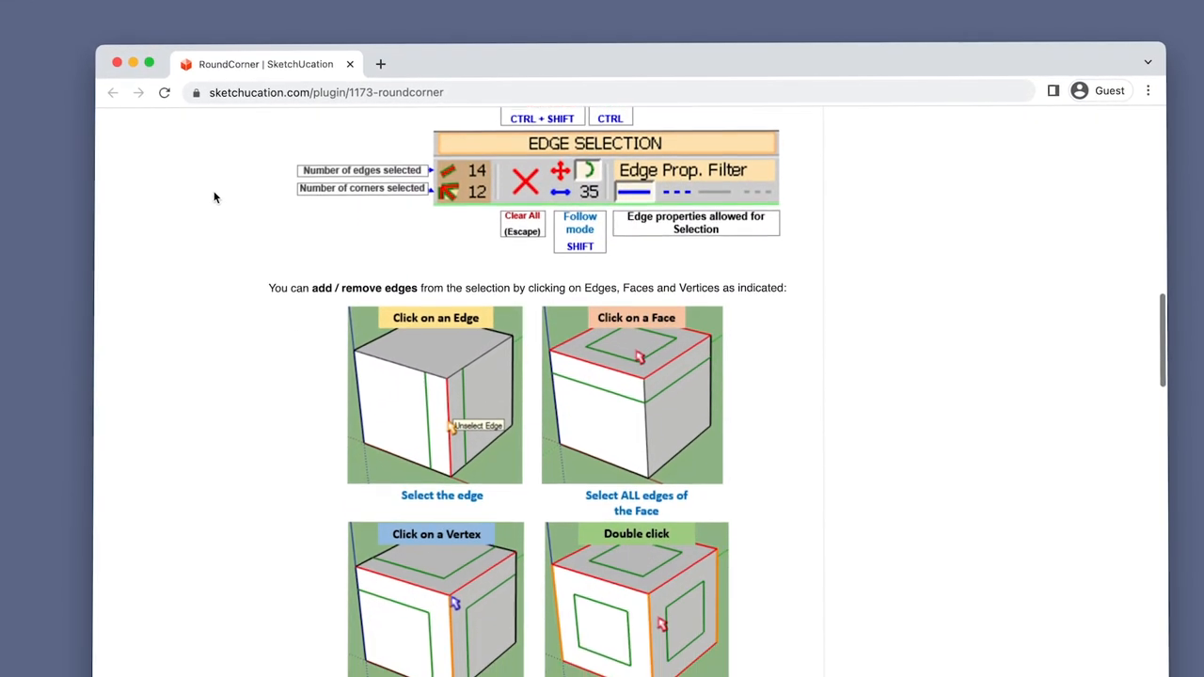